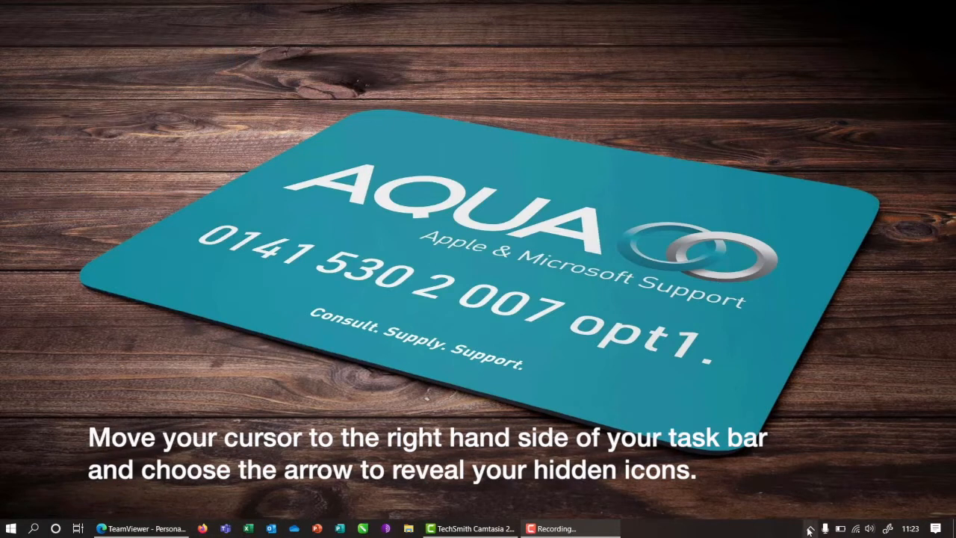
{"action": "mouse_move", "coordinate": [812, 529]}
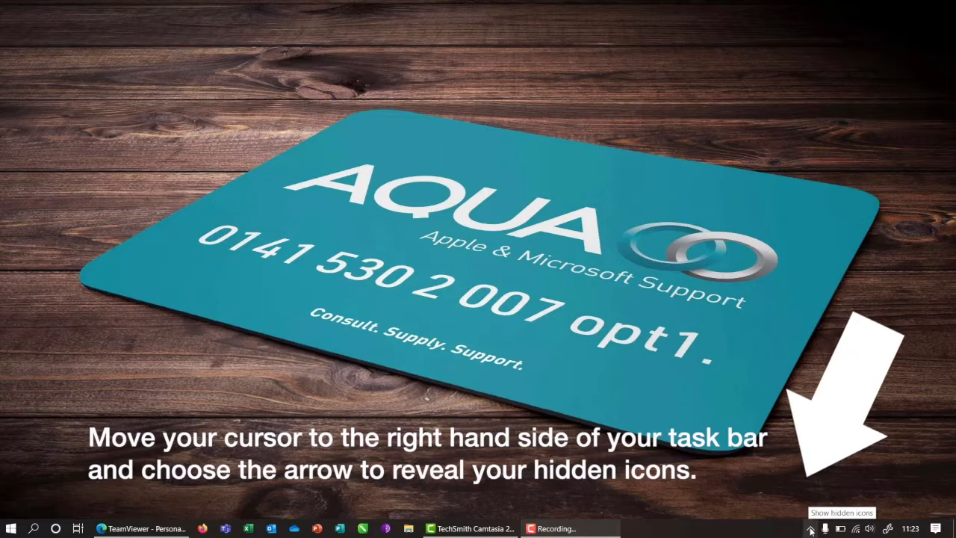
- Open the hidden icons tray at the taskbar's right end to reveal the TeamViewer icon
{"action": "left_click", "coordinate": [811, 528]}
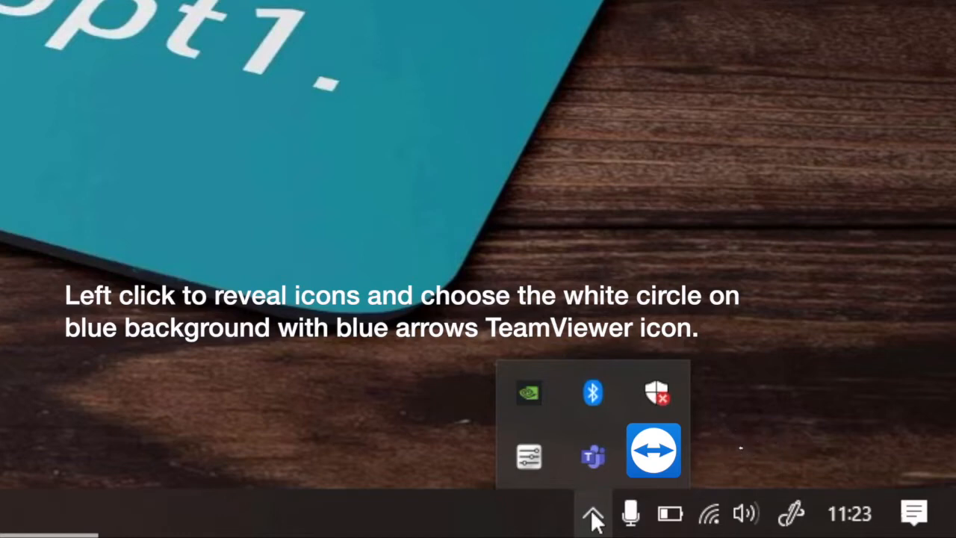
{"action": "mouse_move", "coordinate": [653, 452]}
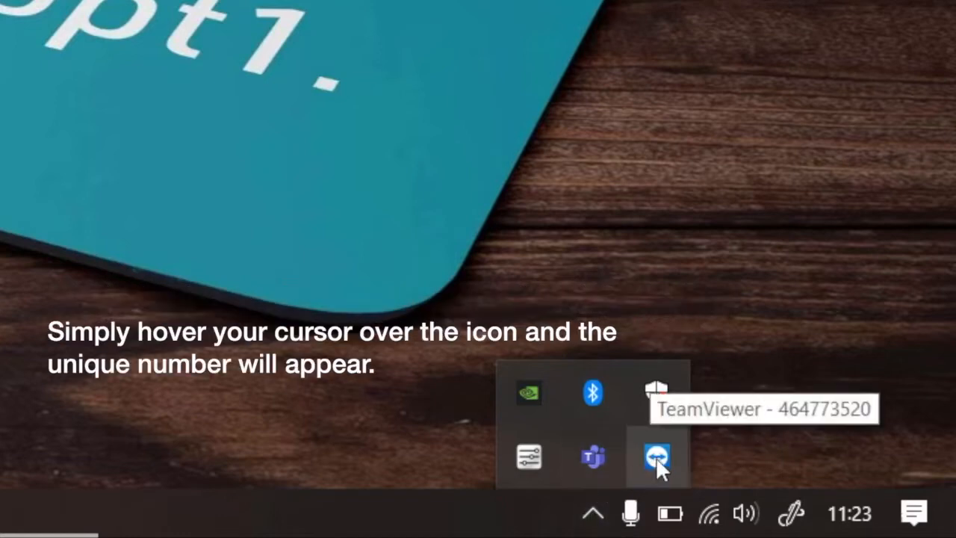